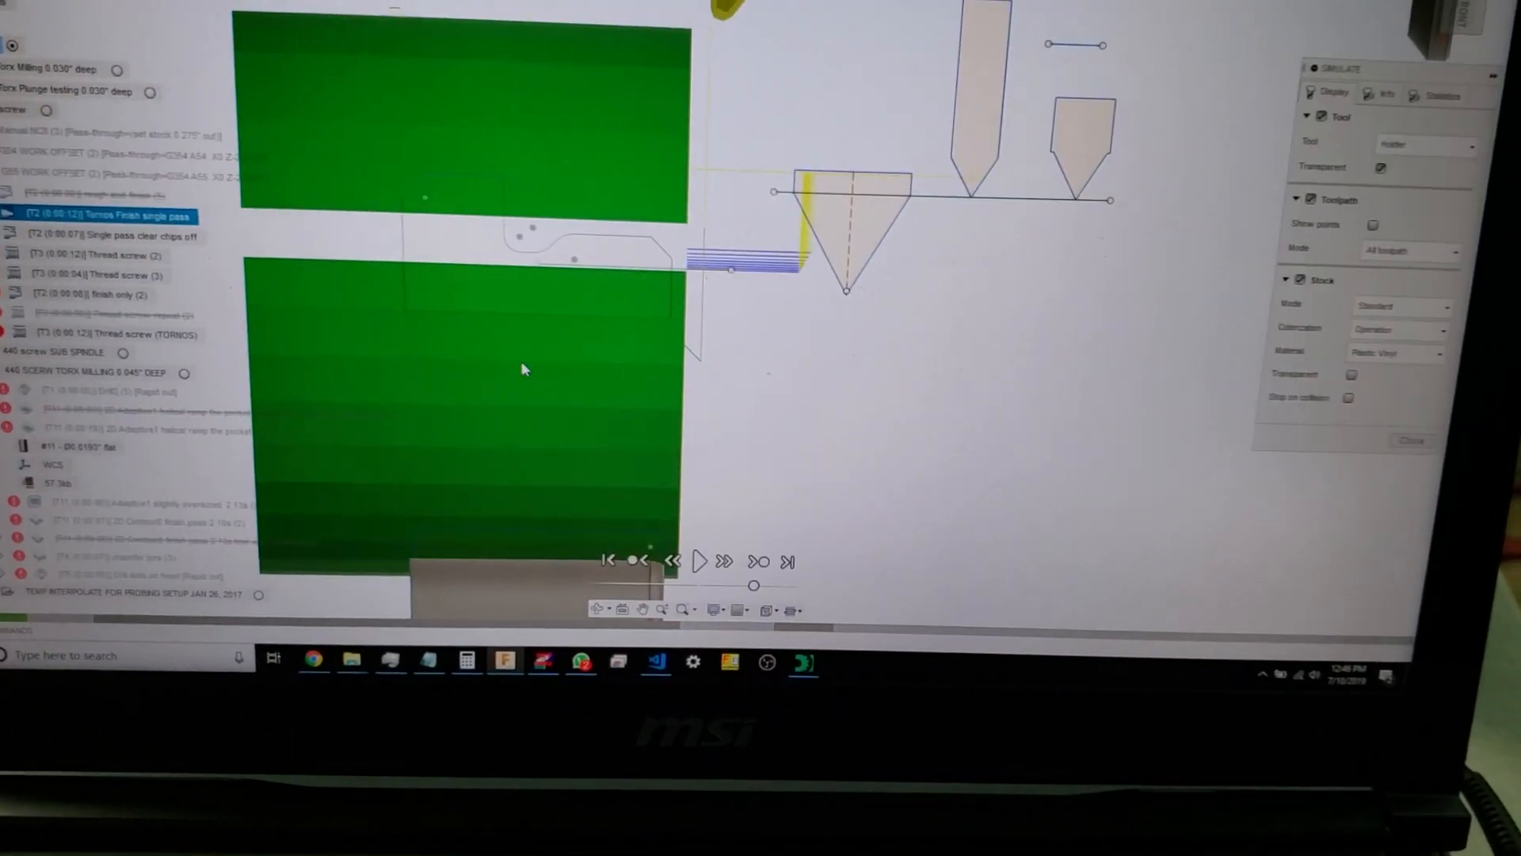
# - Step the Tornos finishing-pass simulation so the transparent tool holder appears around the insert
pyautogui.click(703, 561)
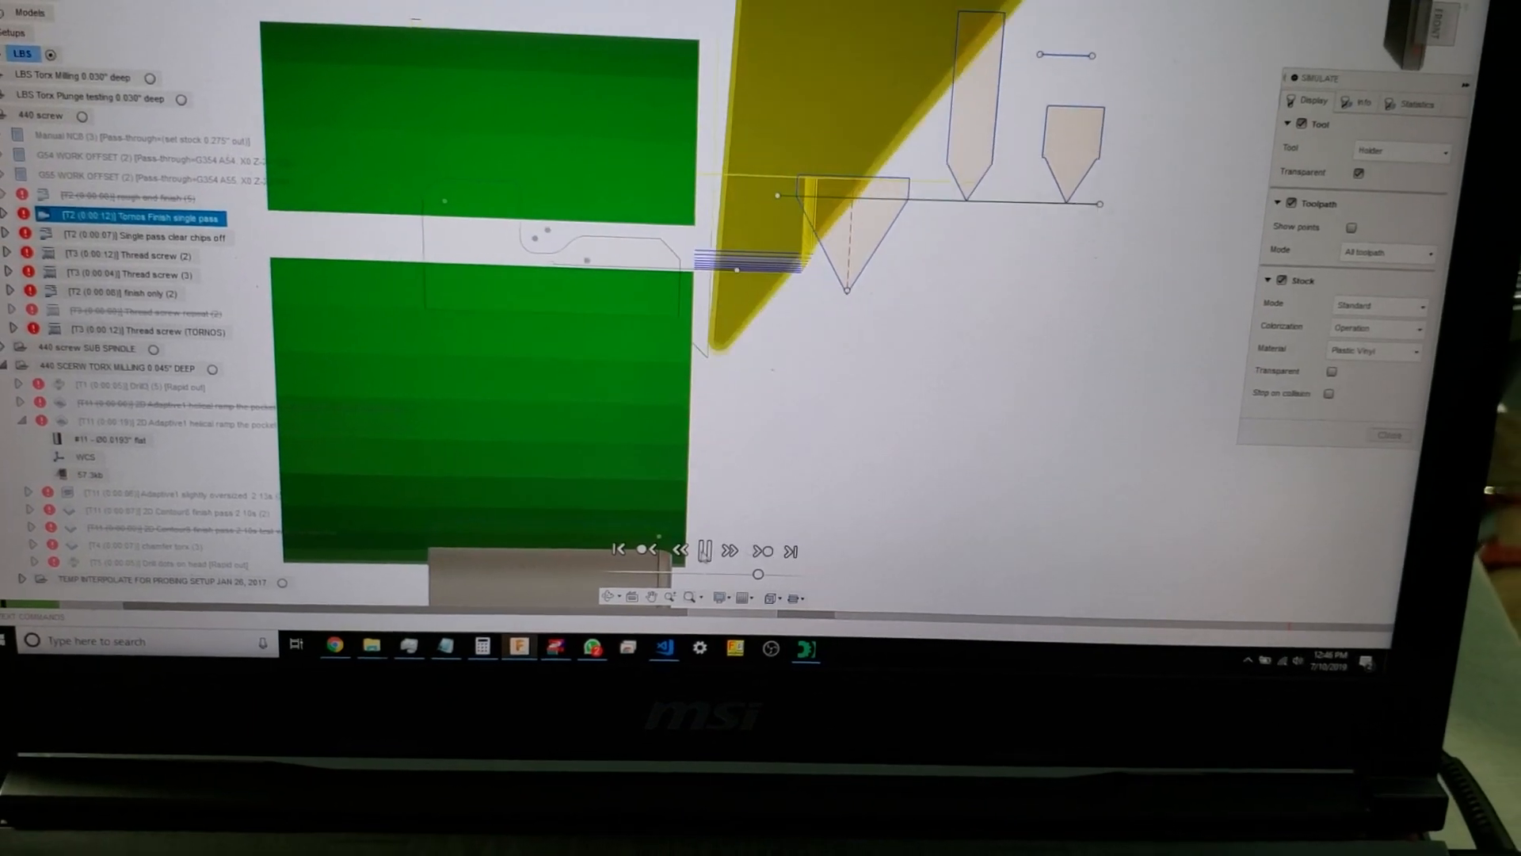